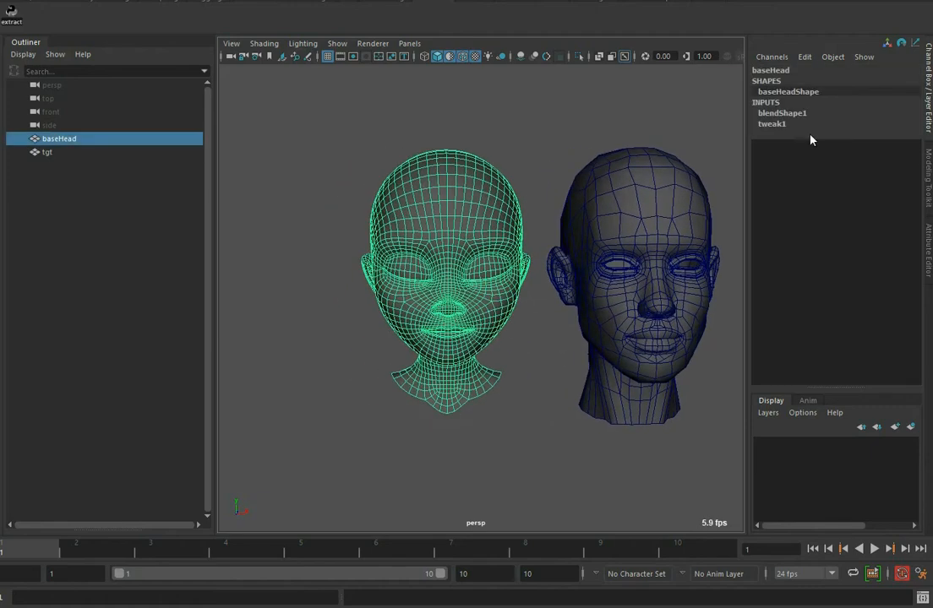
Expand baseHead's blendShape1 targets (r_brows_up to jawOpen) and turn the view to show both heads
left_click(781, 112)
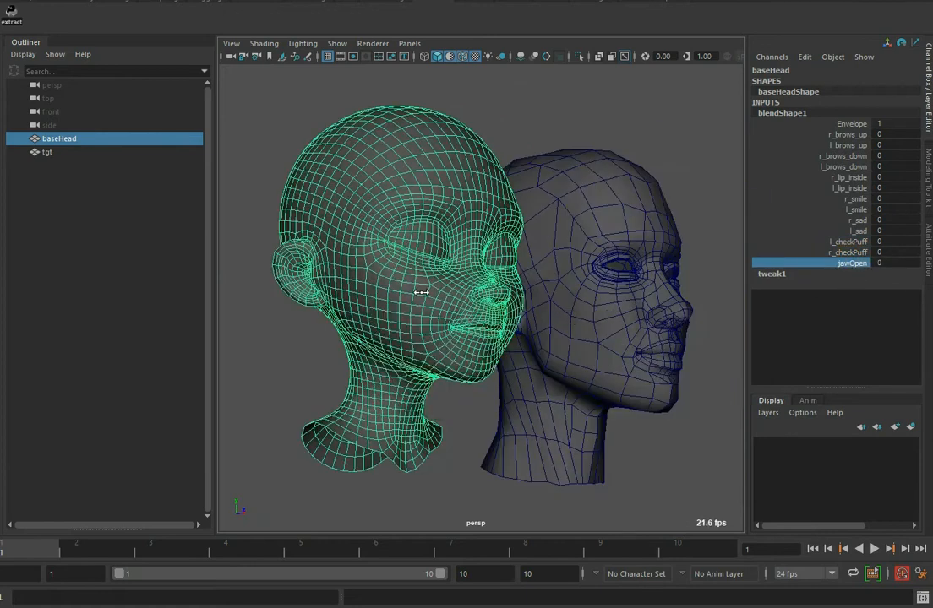
left_click_drag(422, 293, 456, 359)
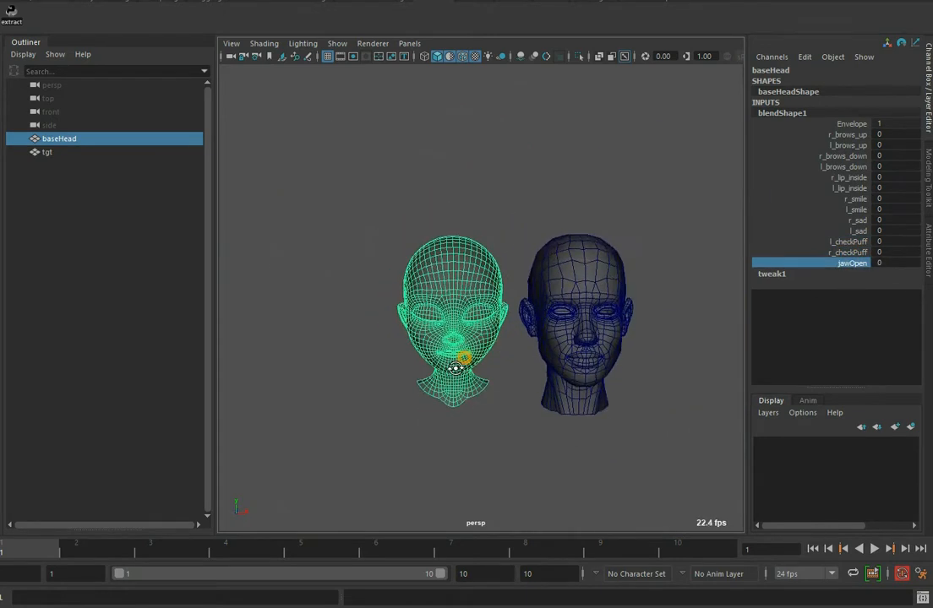
Deselect, orbit to the front of both heads, and launch Extract Blendshape for baseHead
left_click(264, 43)
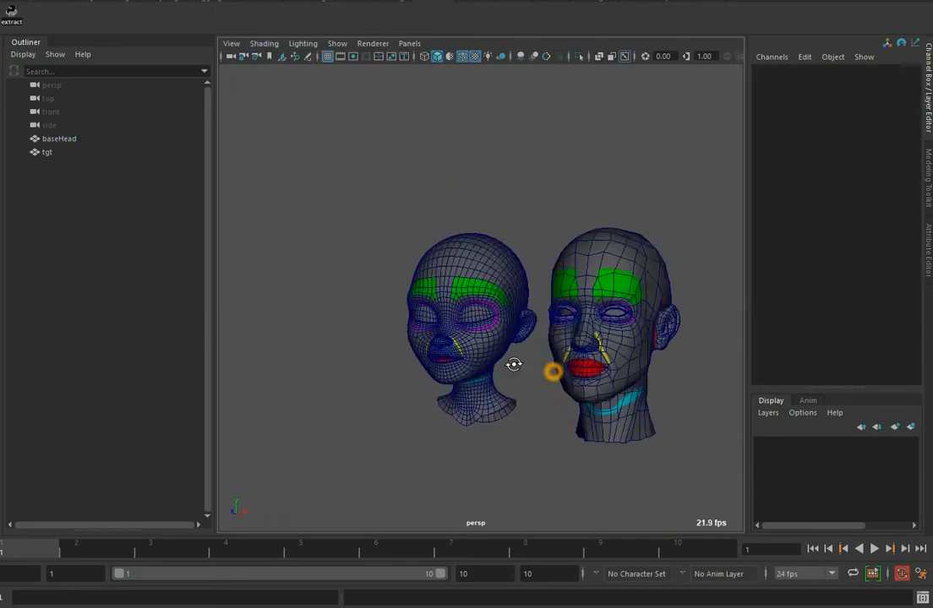
left_click_drag(549, 371, 471, 367)
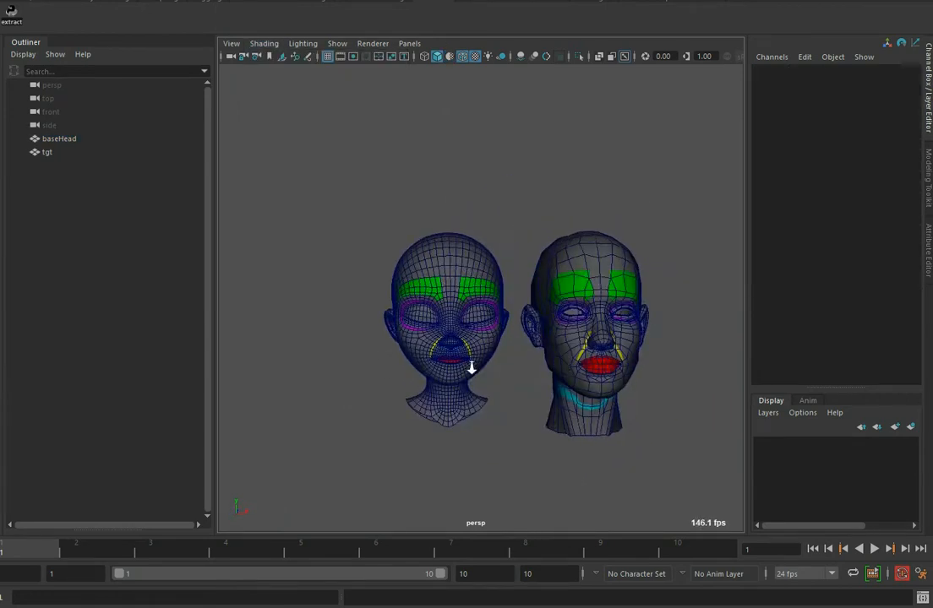
left_click(59, 137)
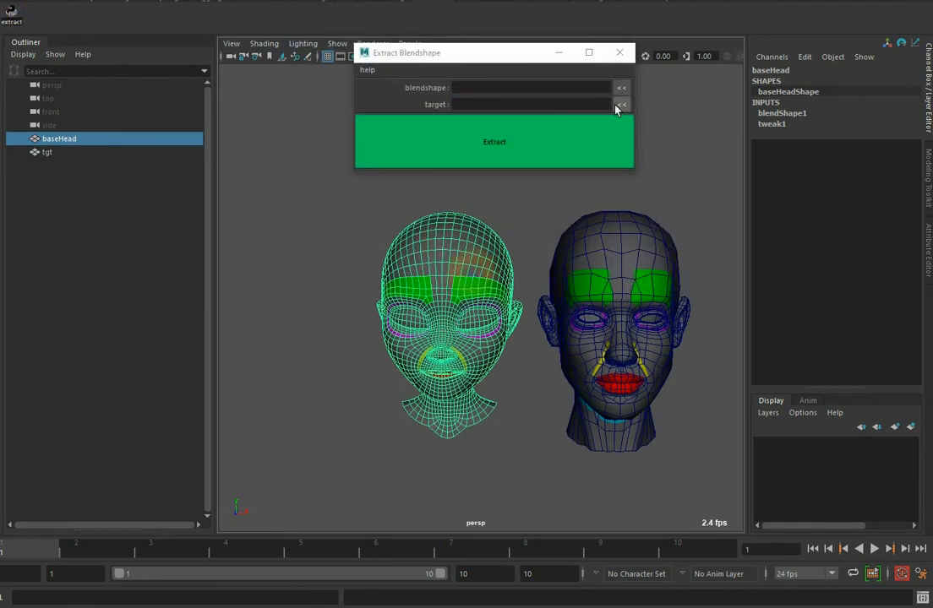
Load blendShape1 as source and tgtShape as target, extracting r_brows_upOut through jawOpenOut
left_click(621, 87)
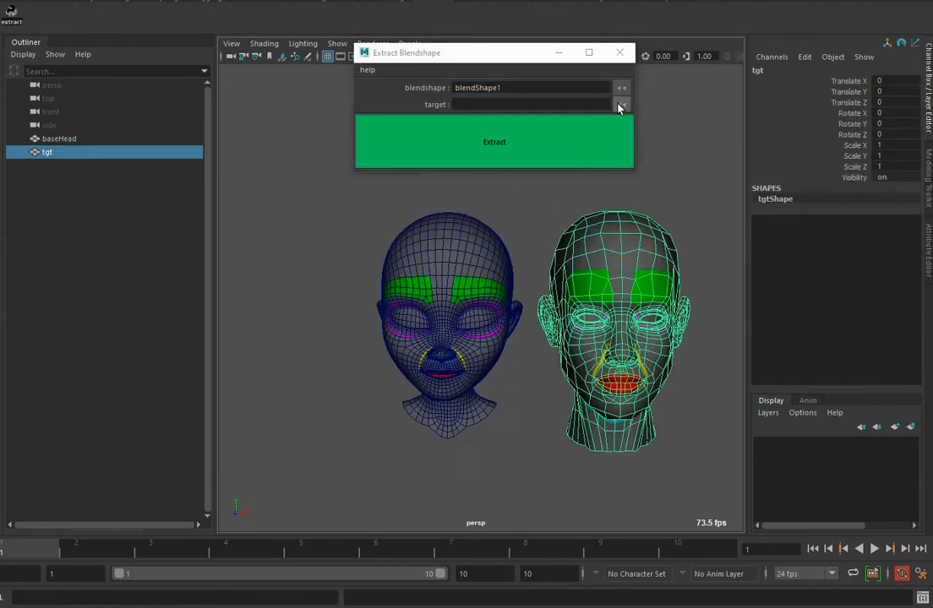
left_click(622, 104)
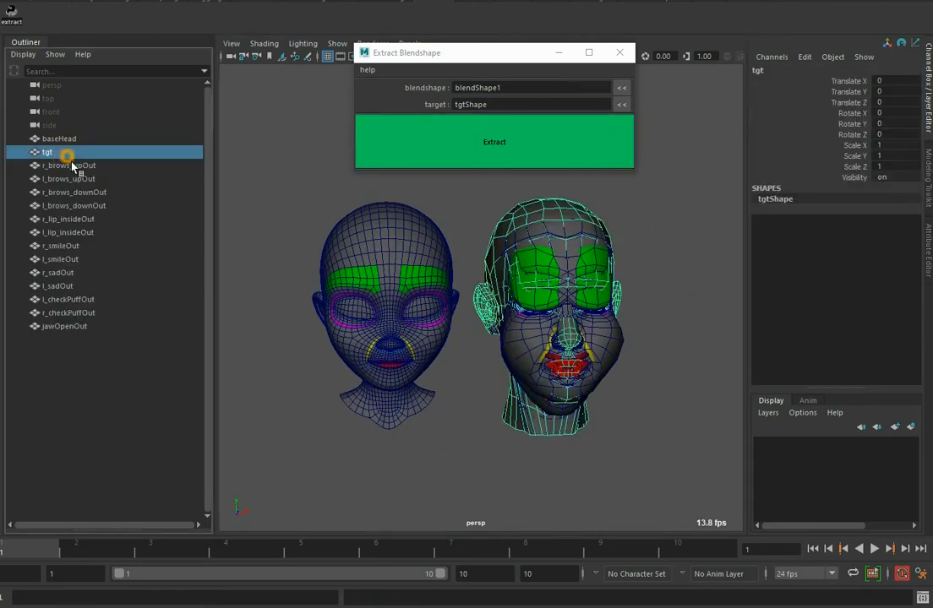
Select all Out meshes plus tgt and create blendShape2 on the realistic head
left_click(69, 299)
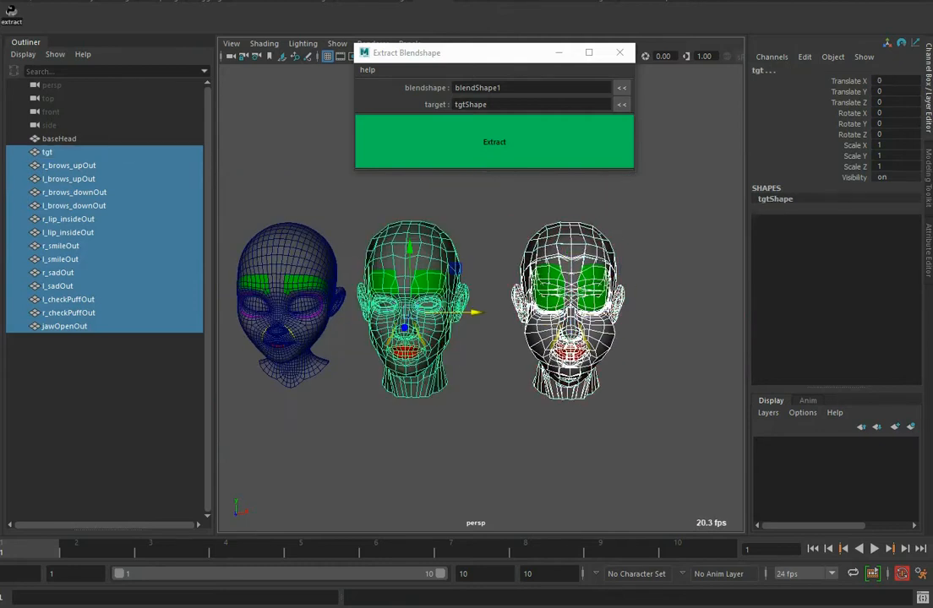
left_click(494, 141)
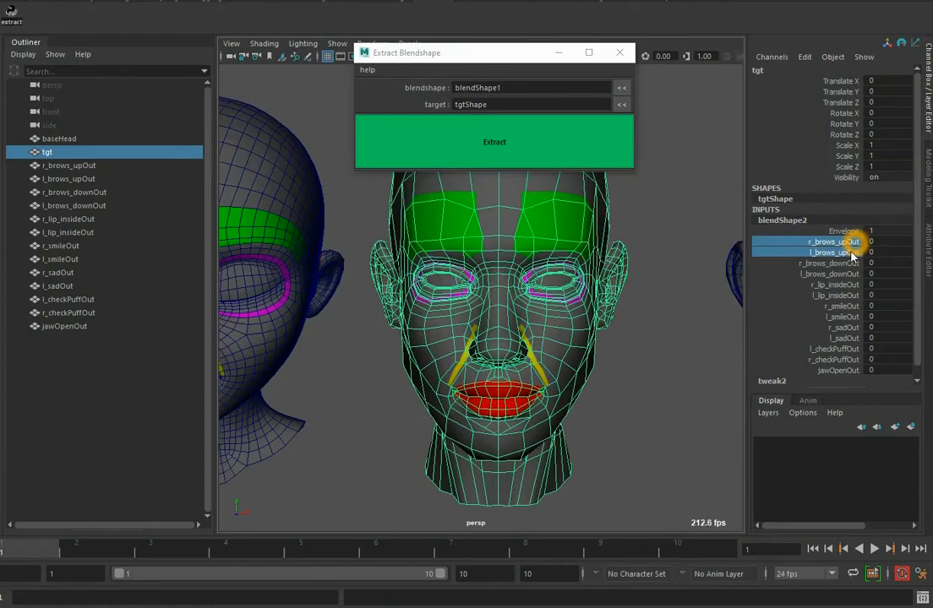
Set r_lip_insideOut and l_lip_insideOut on blendShape2 to 1
left_click(832, 268)
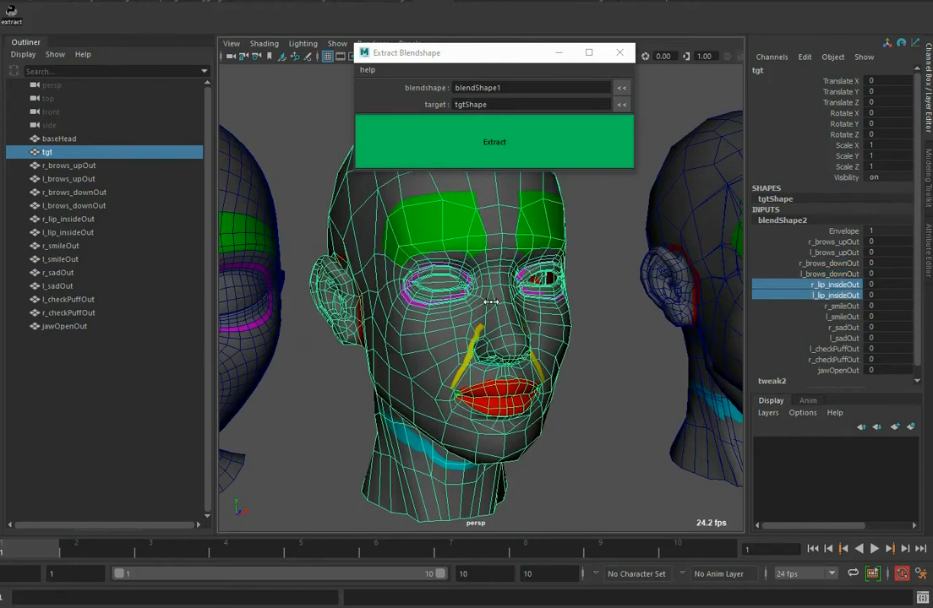
left_click_drag(490, 338, 600, 283)
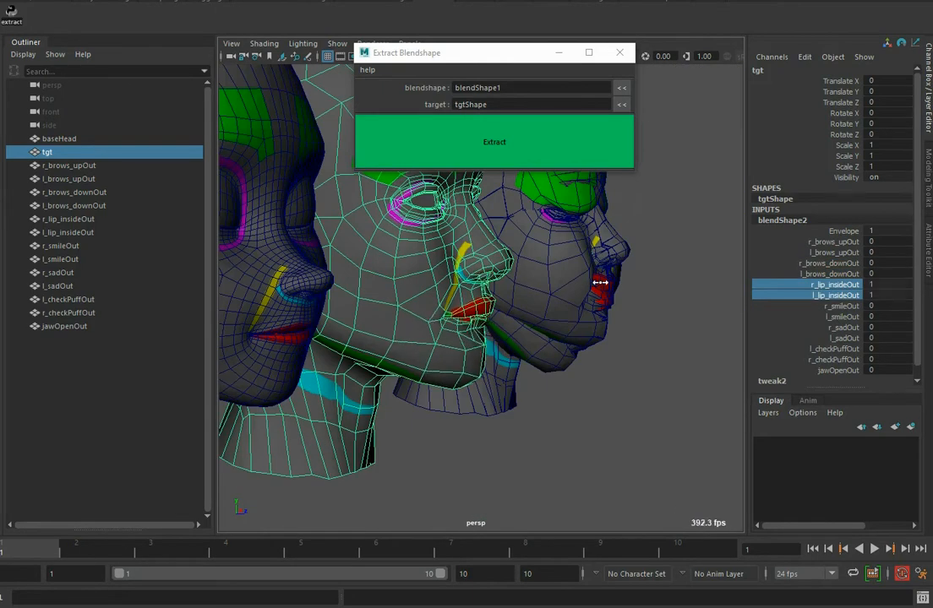